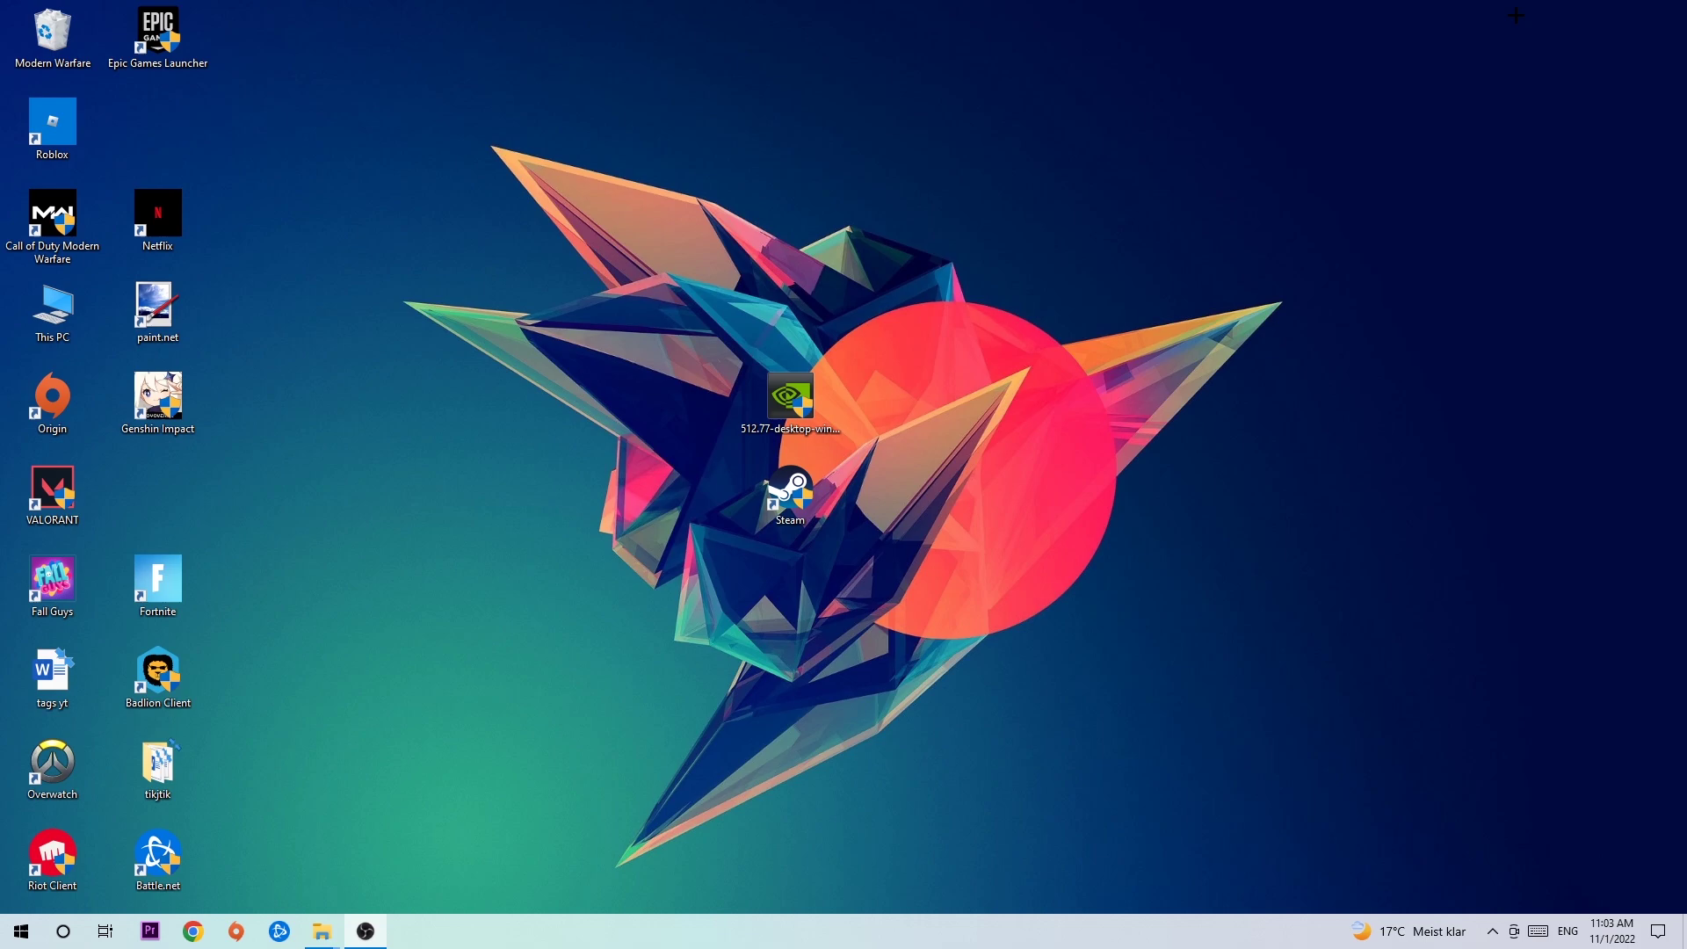
{"action": "mouse_move", "coordinate": [889, 181]}
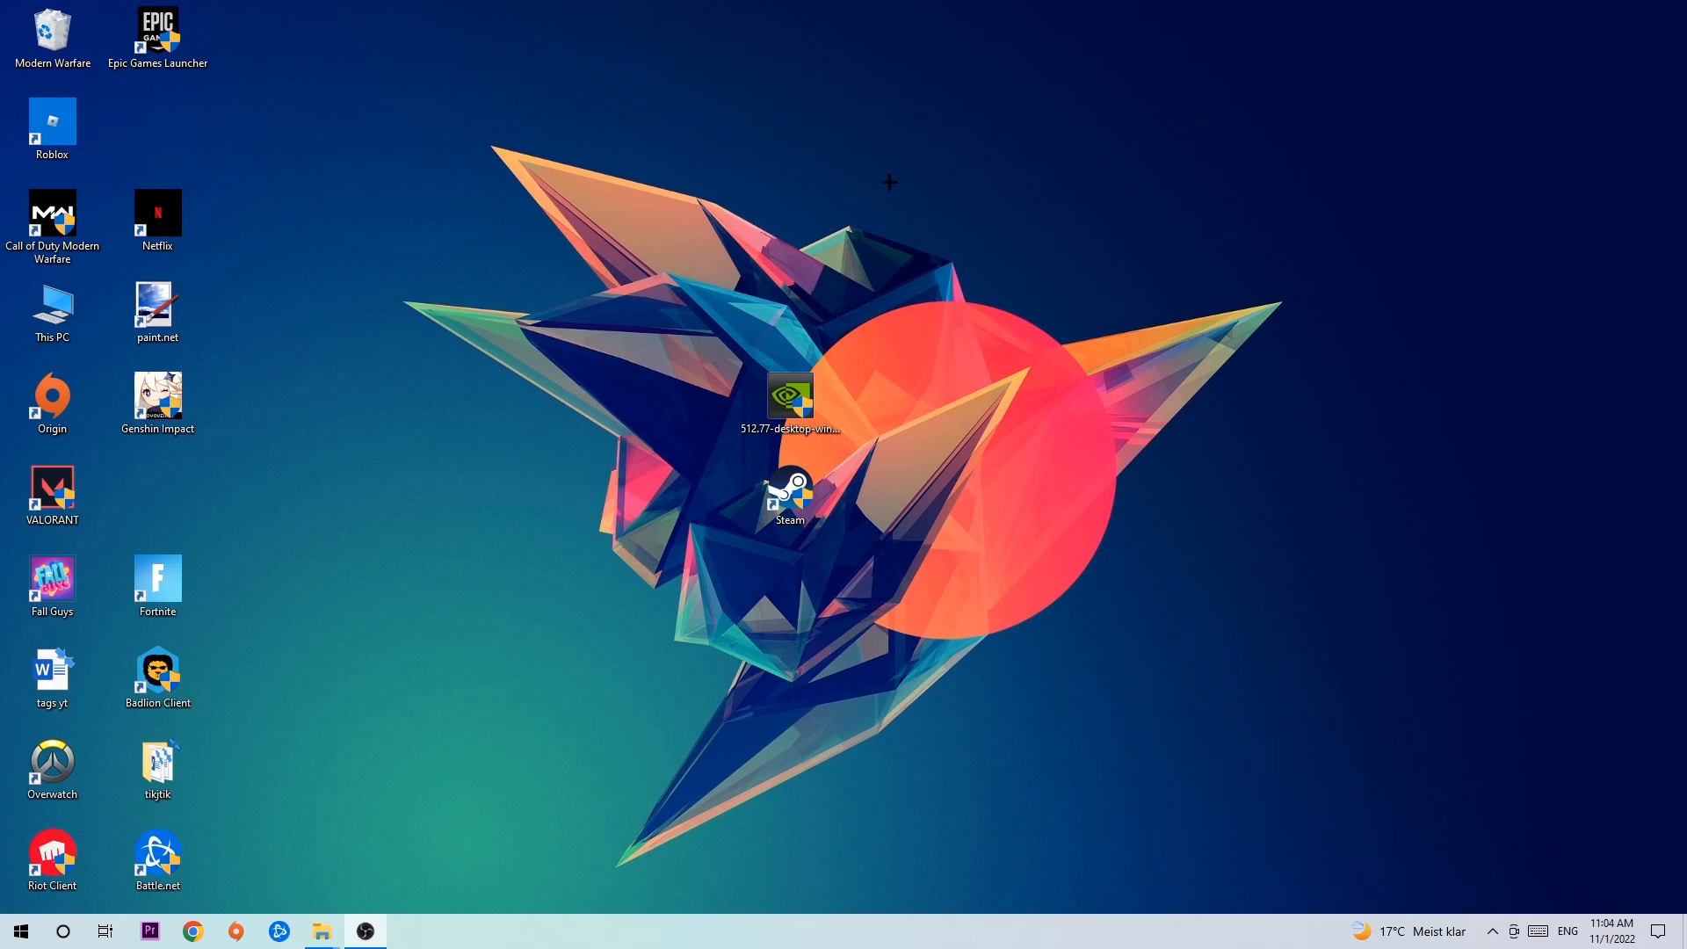
Open Task Manager's process list and right-click the Console Window Host process.
{"action": "left_click", "coordinate": [791, 492]}
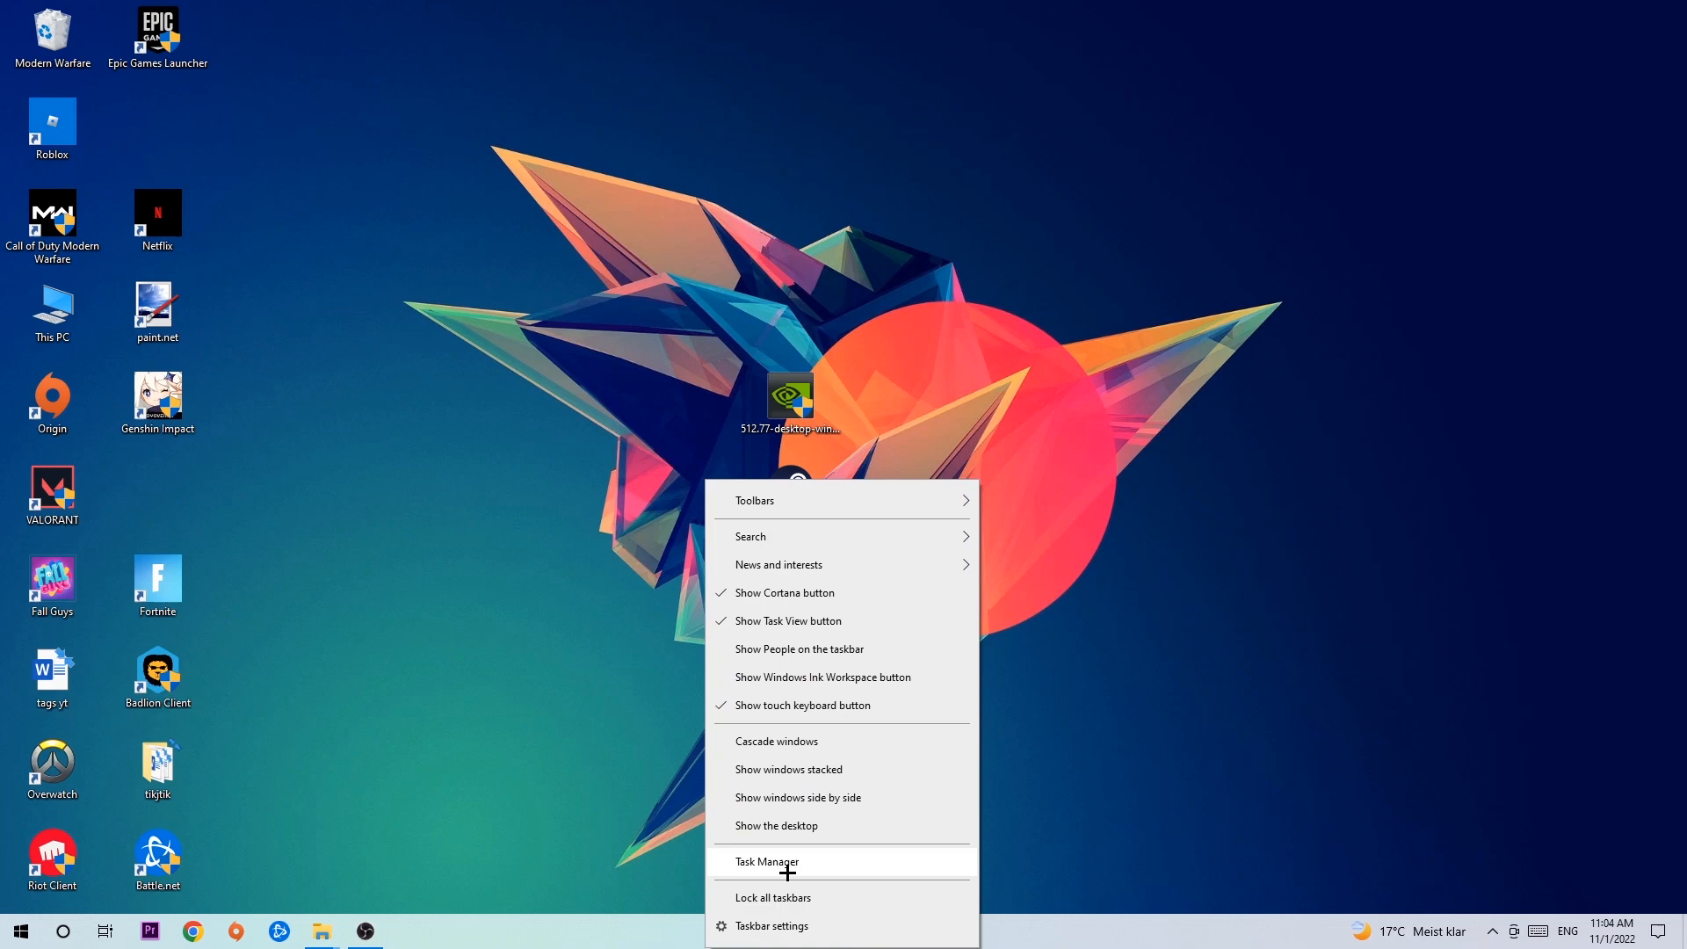
{"action": "left_click", "coordinate": [767, 861]}
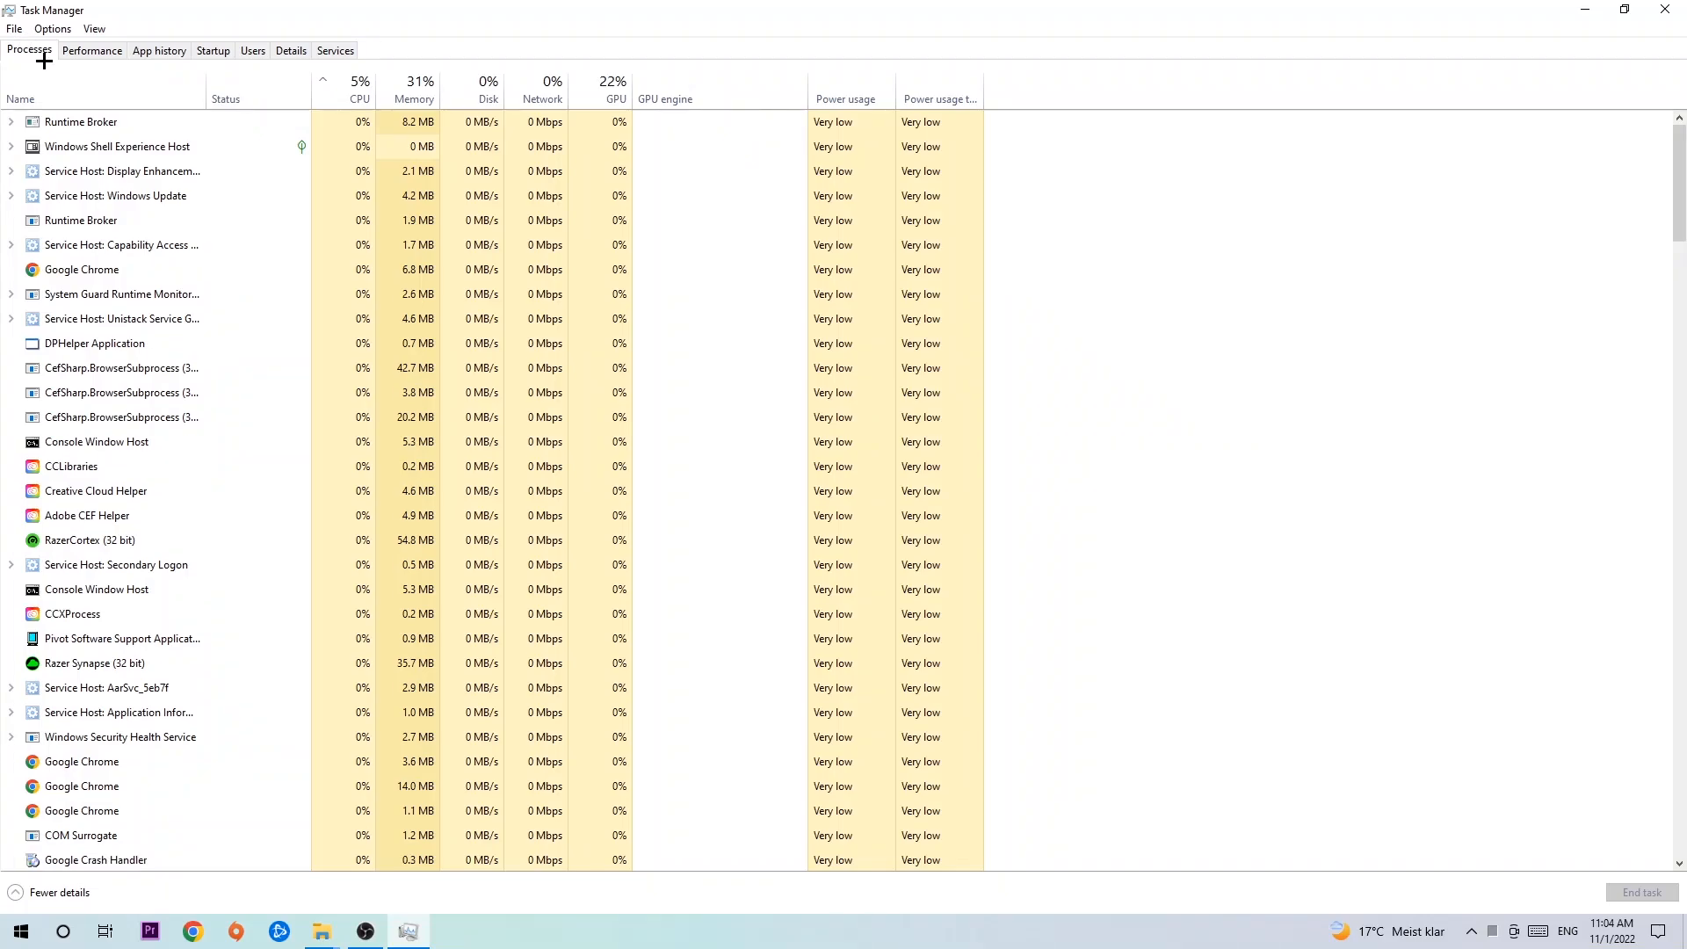
{"action": "left_click", "coordinate": [121, 638]}
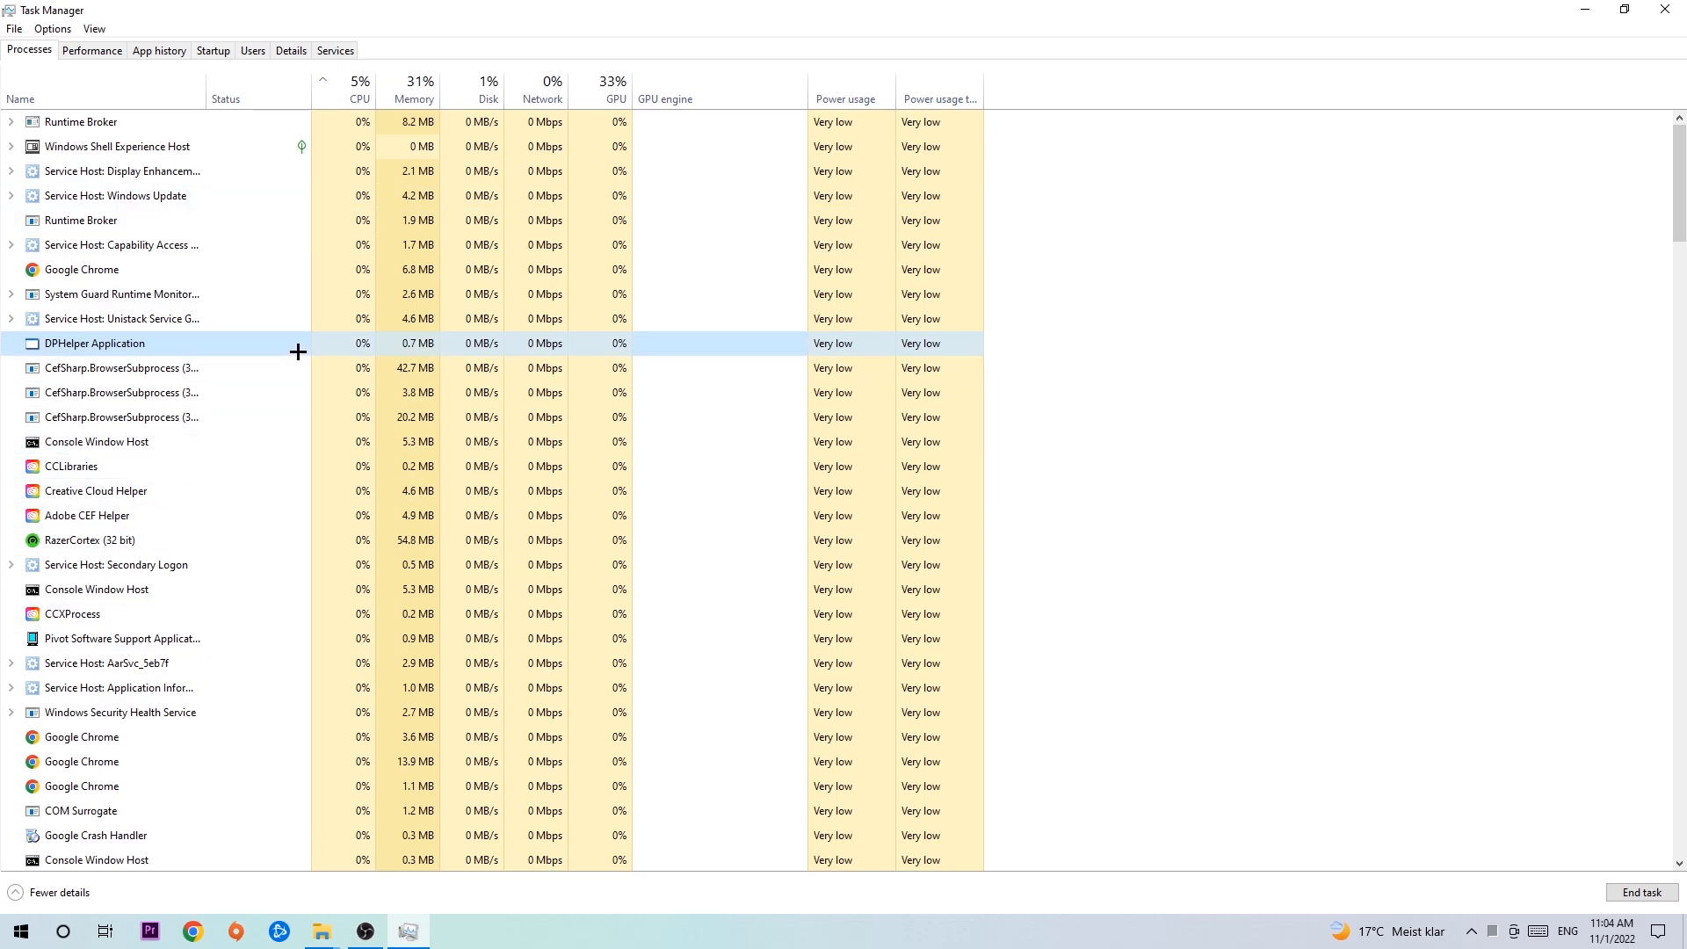
{"action": "left_click", "coordinate": [97, 442]}
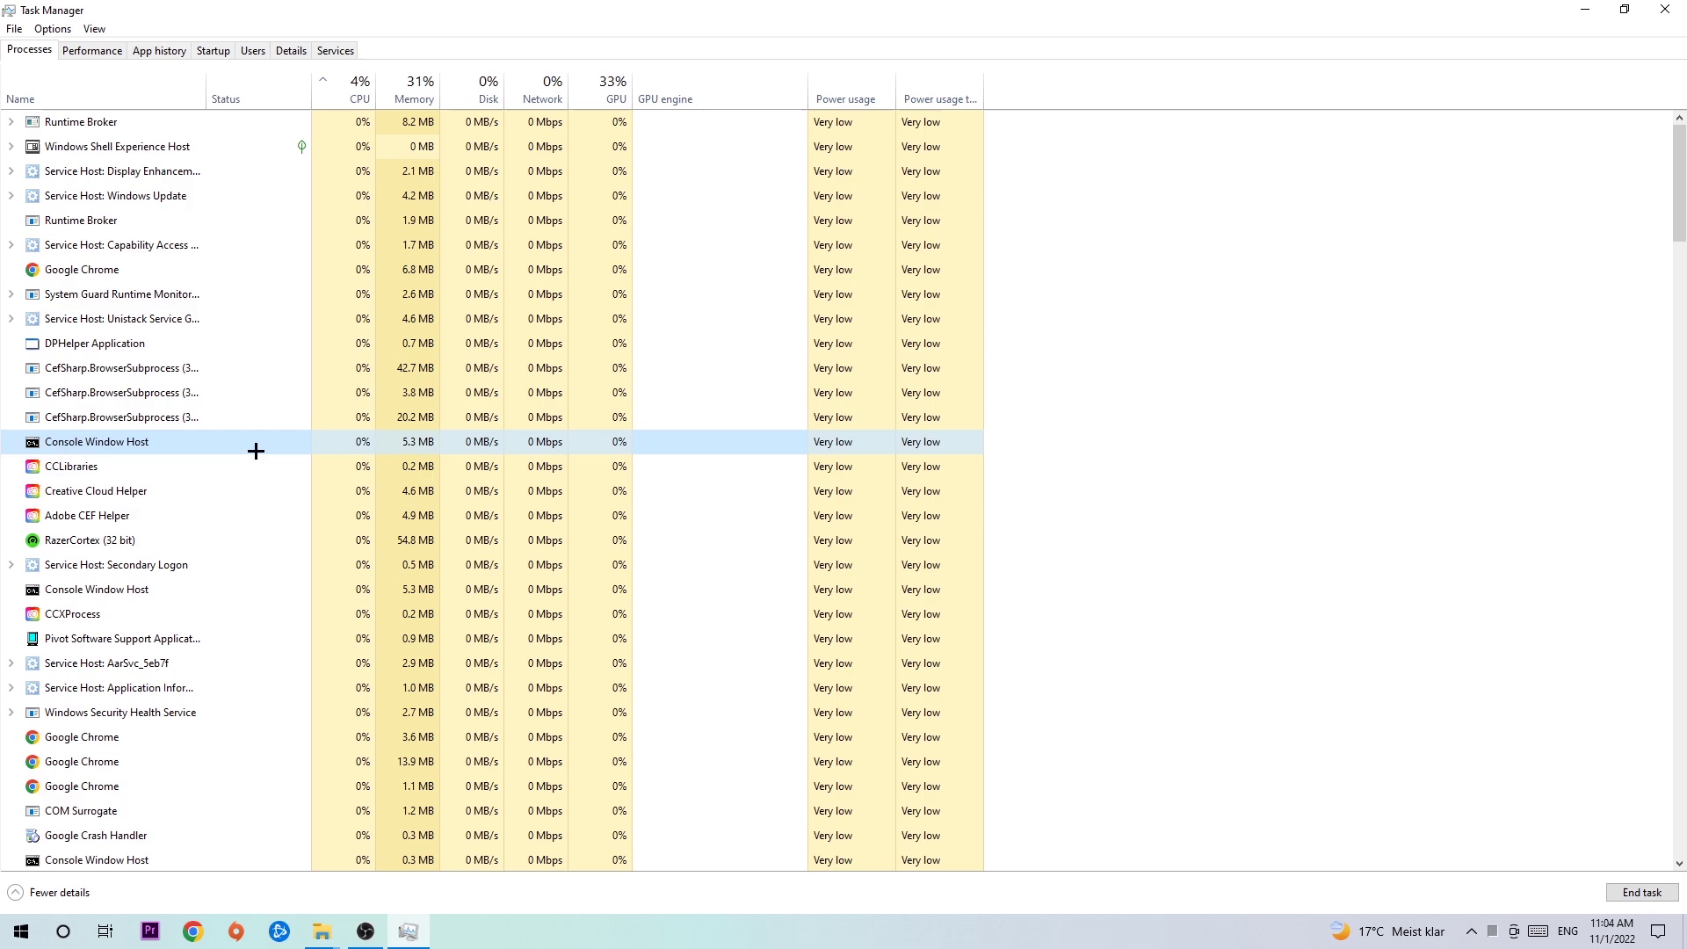
{"action": "right_click", "coordinate": [97, 441]}
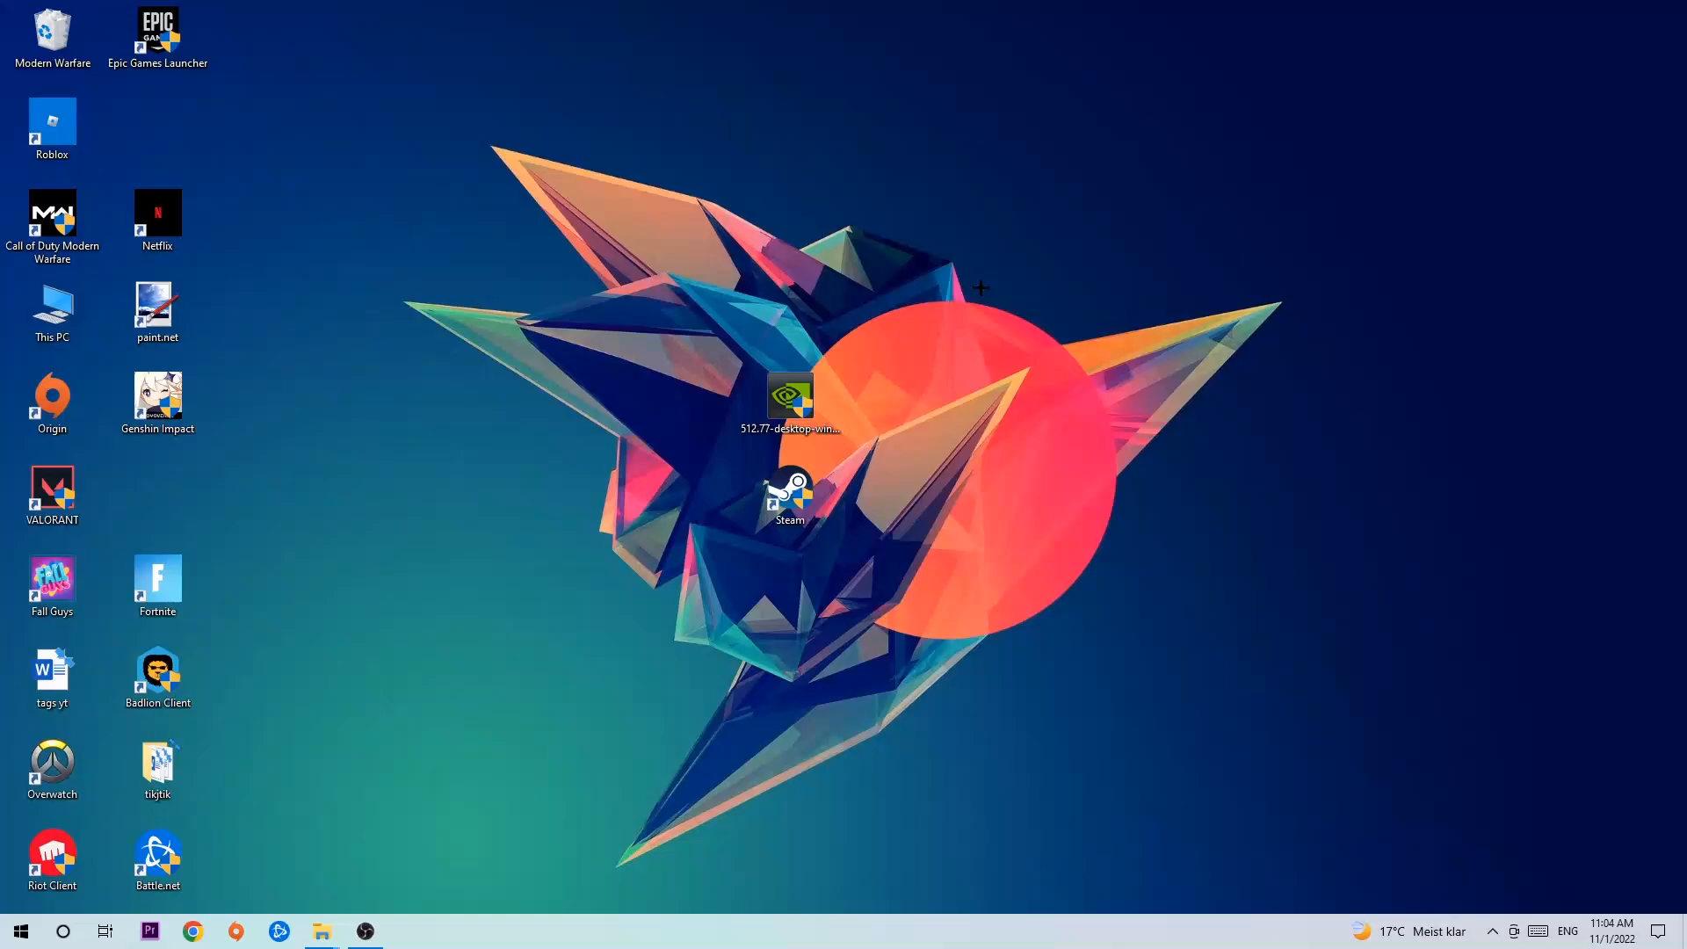
Drag the Steam shortcut up and across to the upper-left of the wallpaper.
{"action": "left_click", "coordinate": [789, 496]}
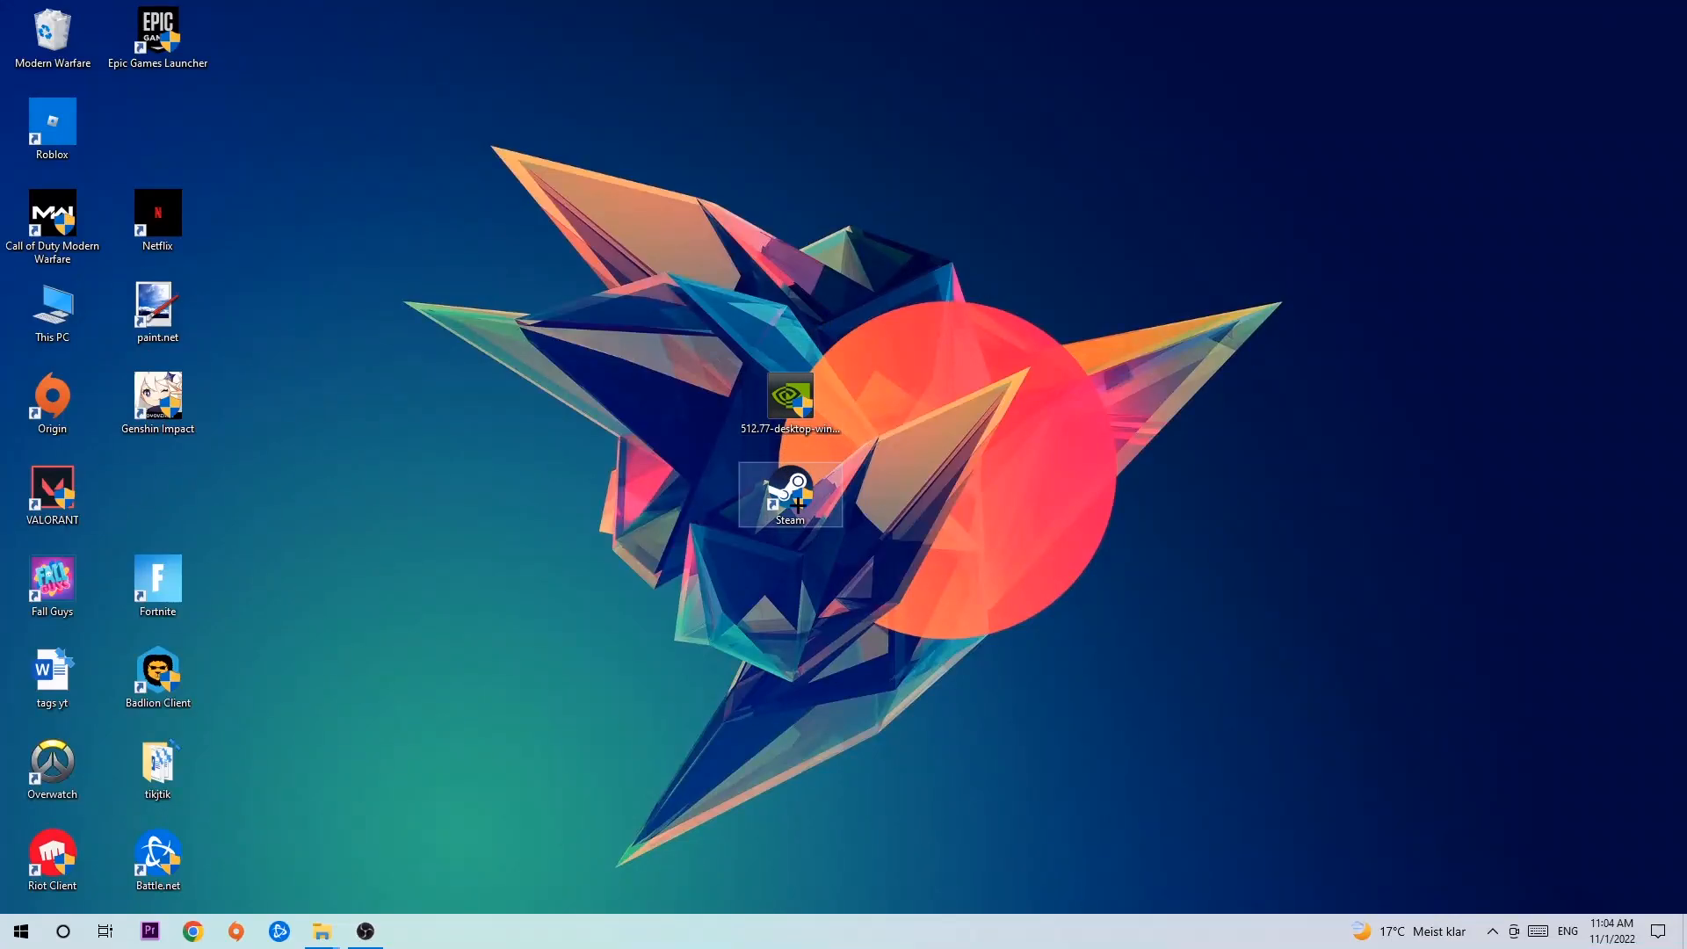
{"action": "left_click_drag", "start_coordinate": [790, 495], "coordinate": [1001, 312]}
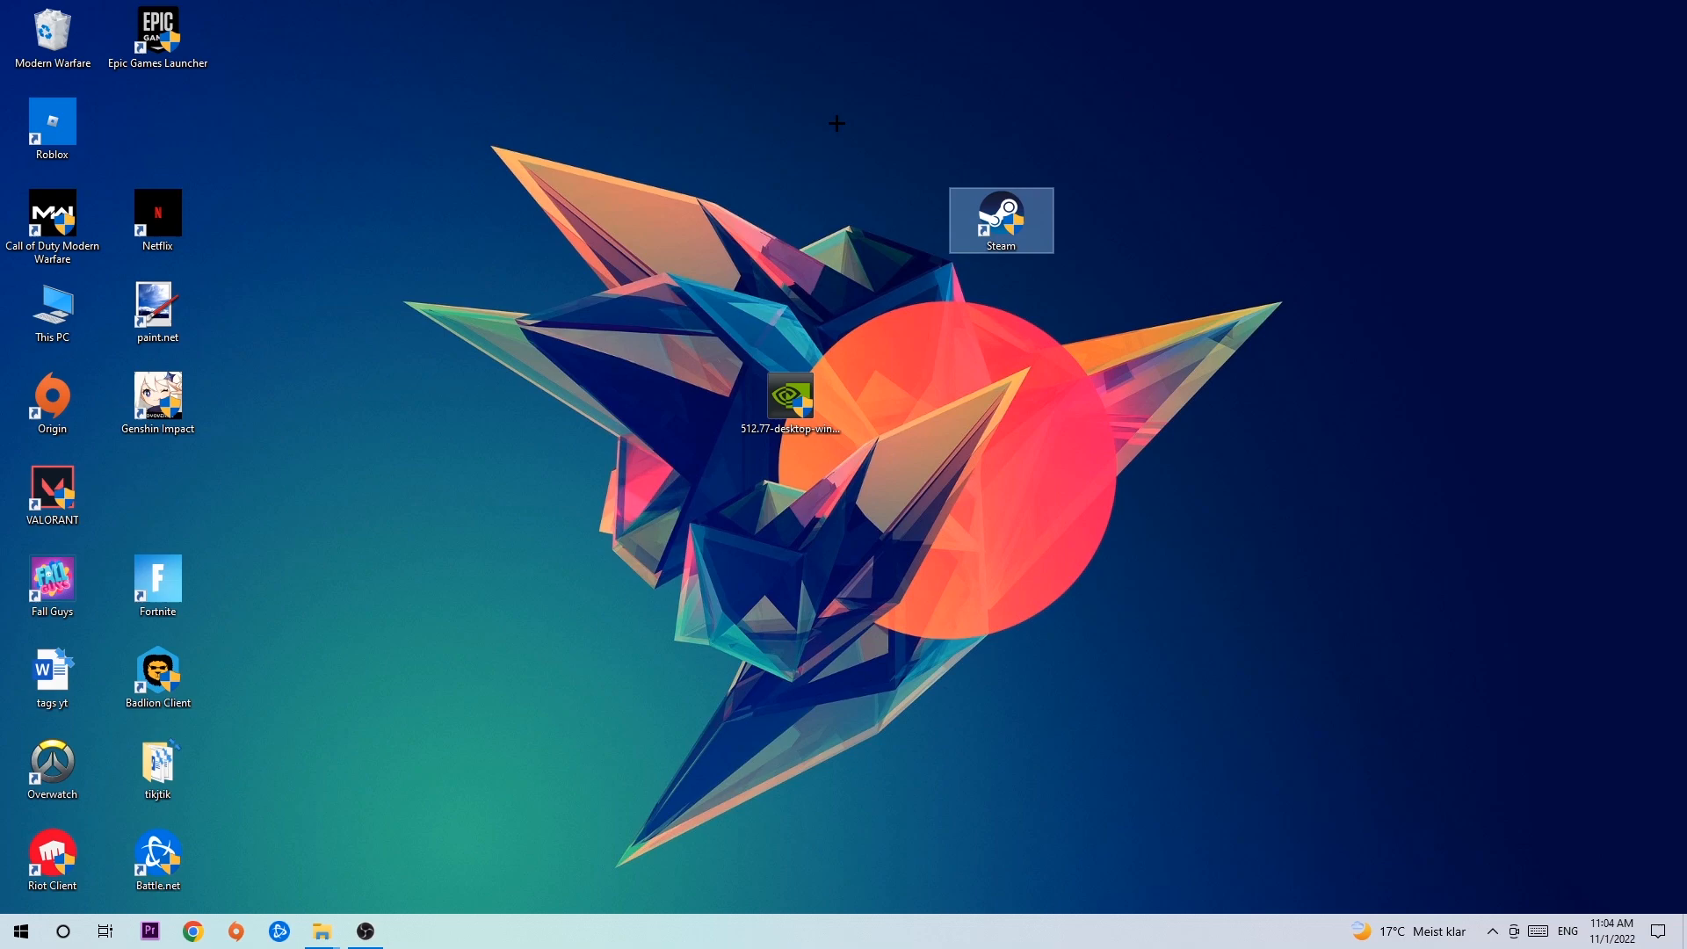
{"action": "left_click_drag", "start_coordinate": [1001, 220], "coordinate": [579, 222]}
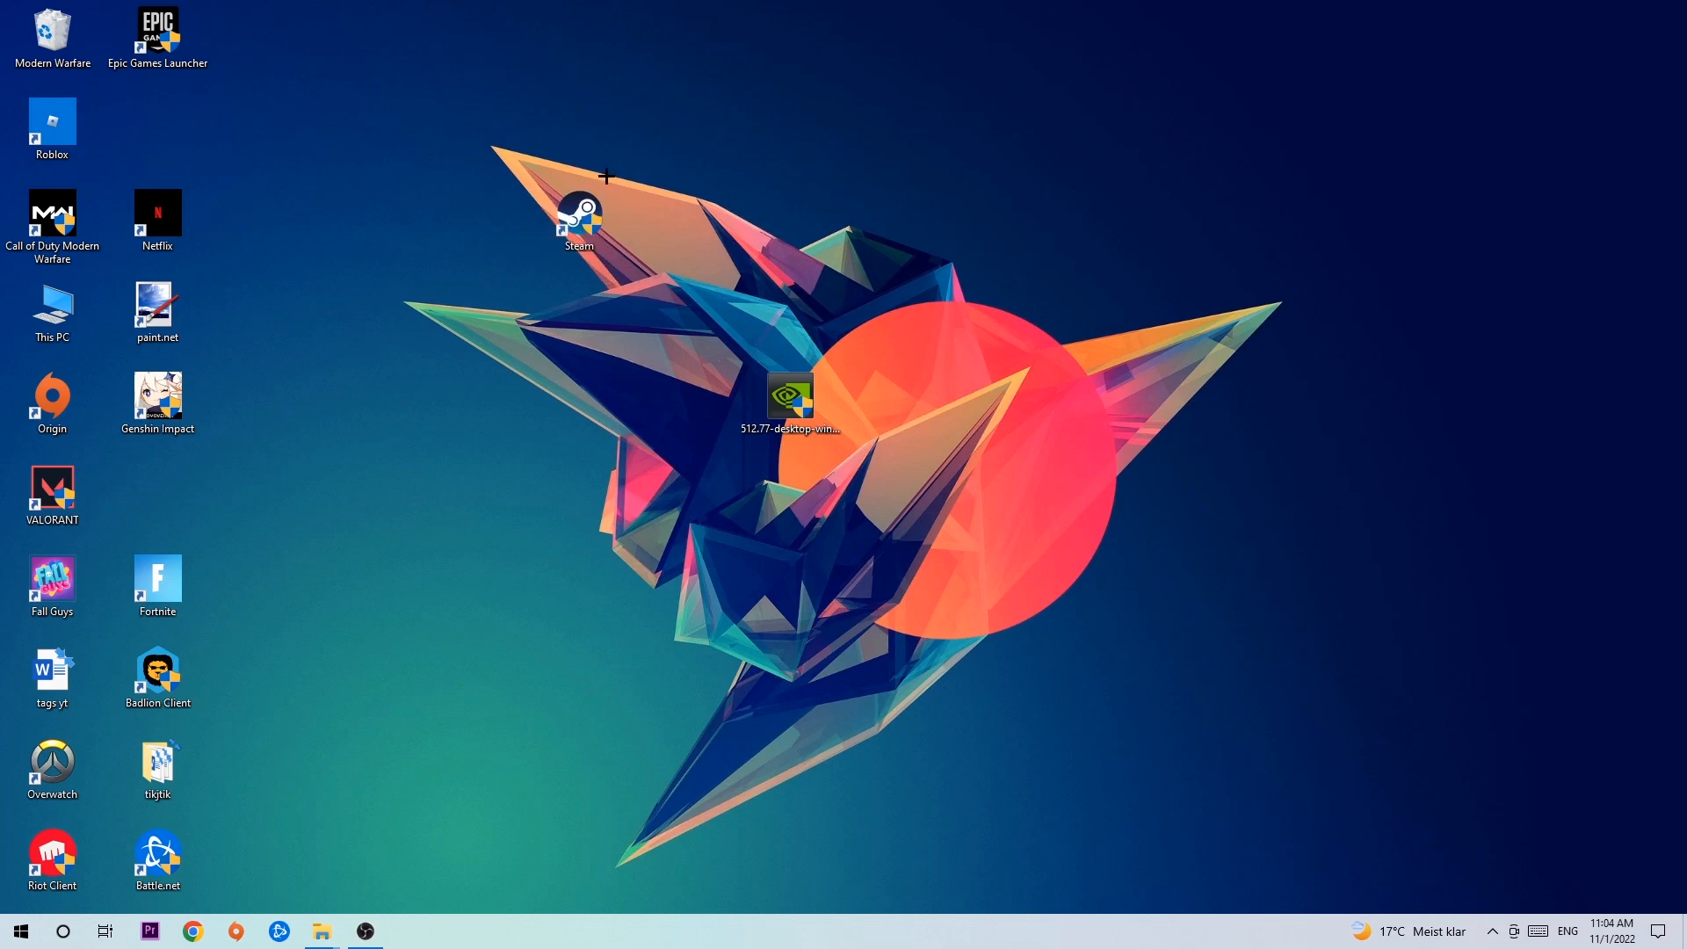
{"action": "mouse_move", "coordinate": [226, 726]}
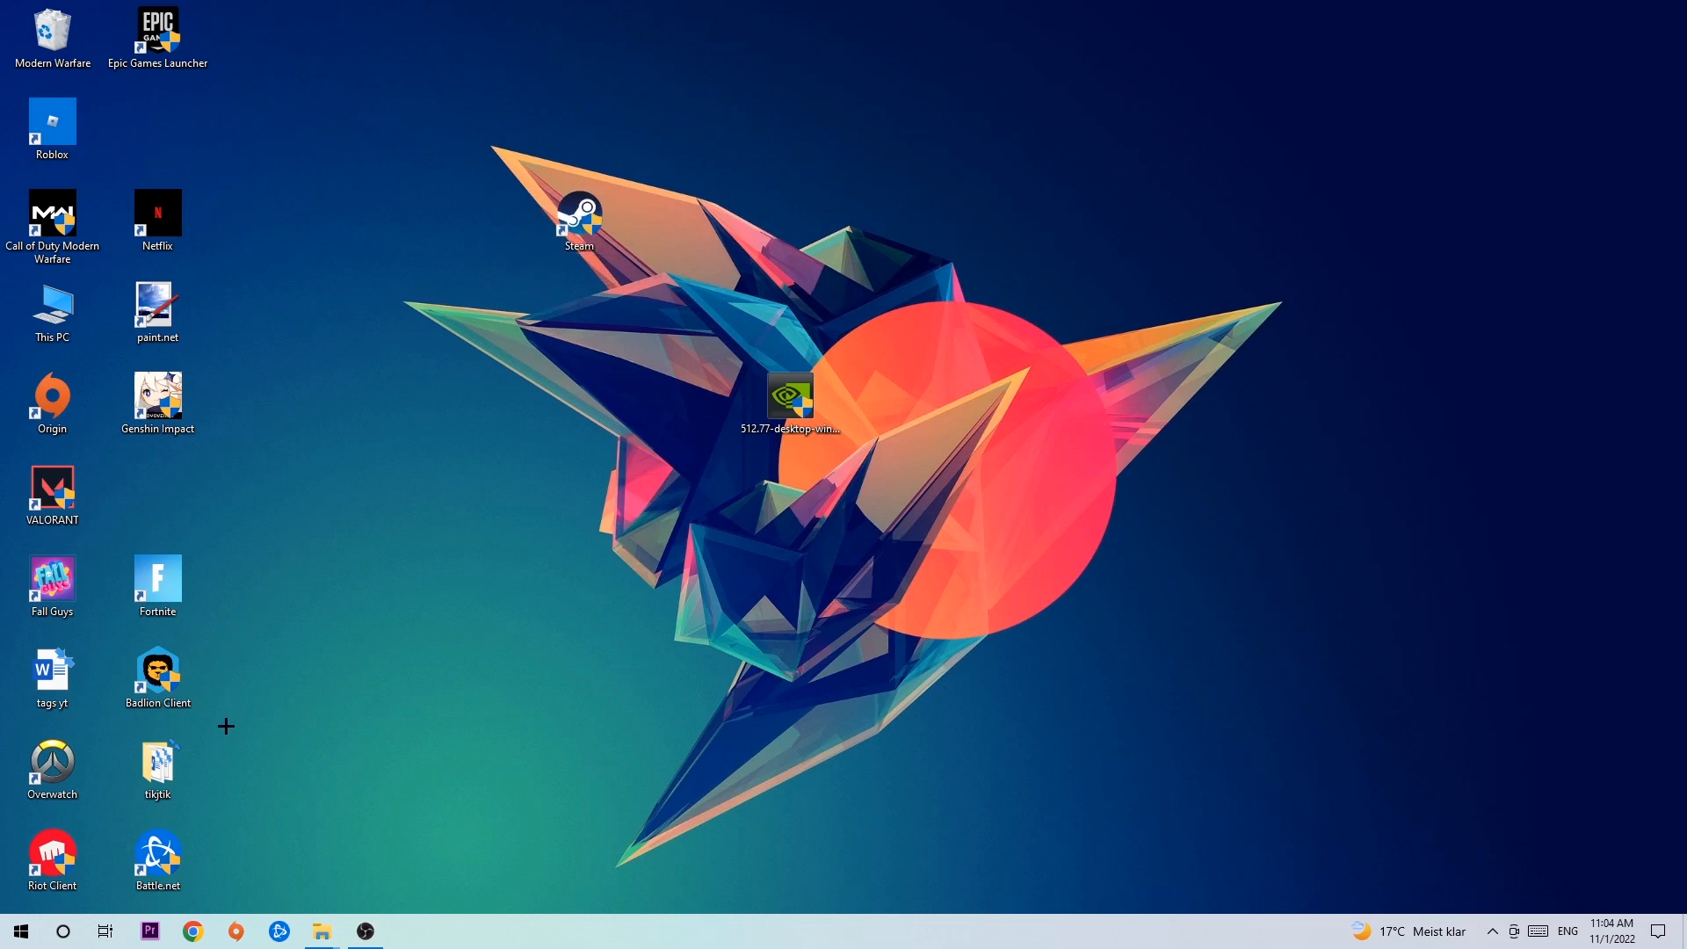
{"action": "left_click", "coordinate": [21, 930]}
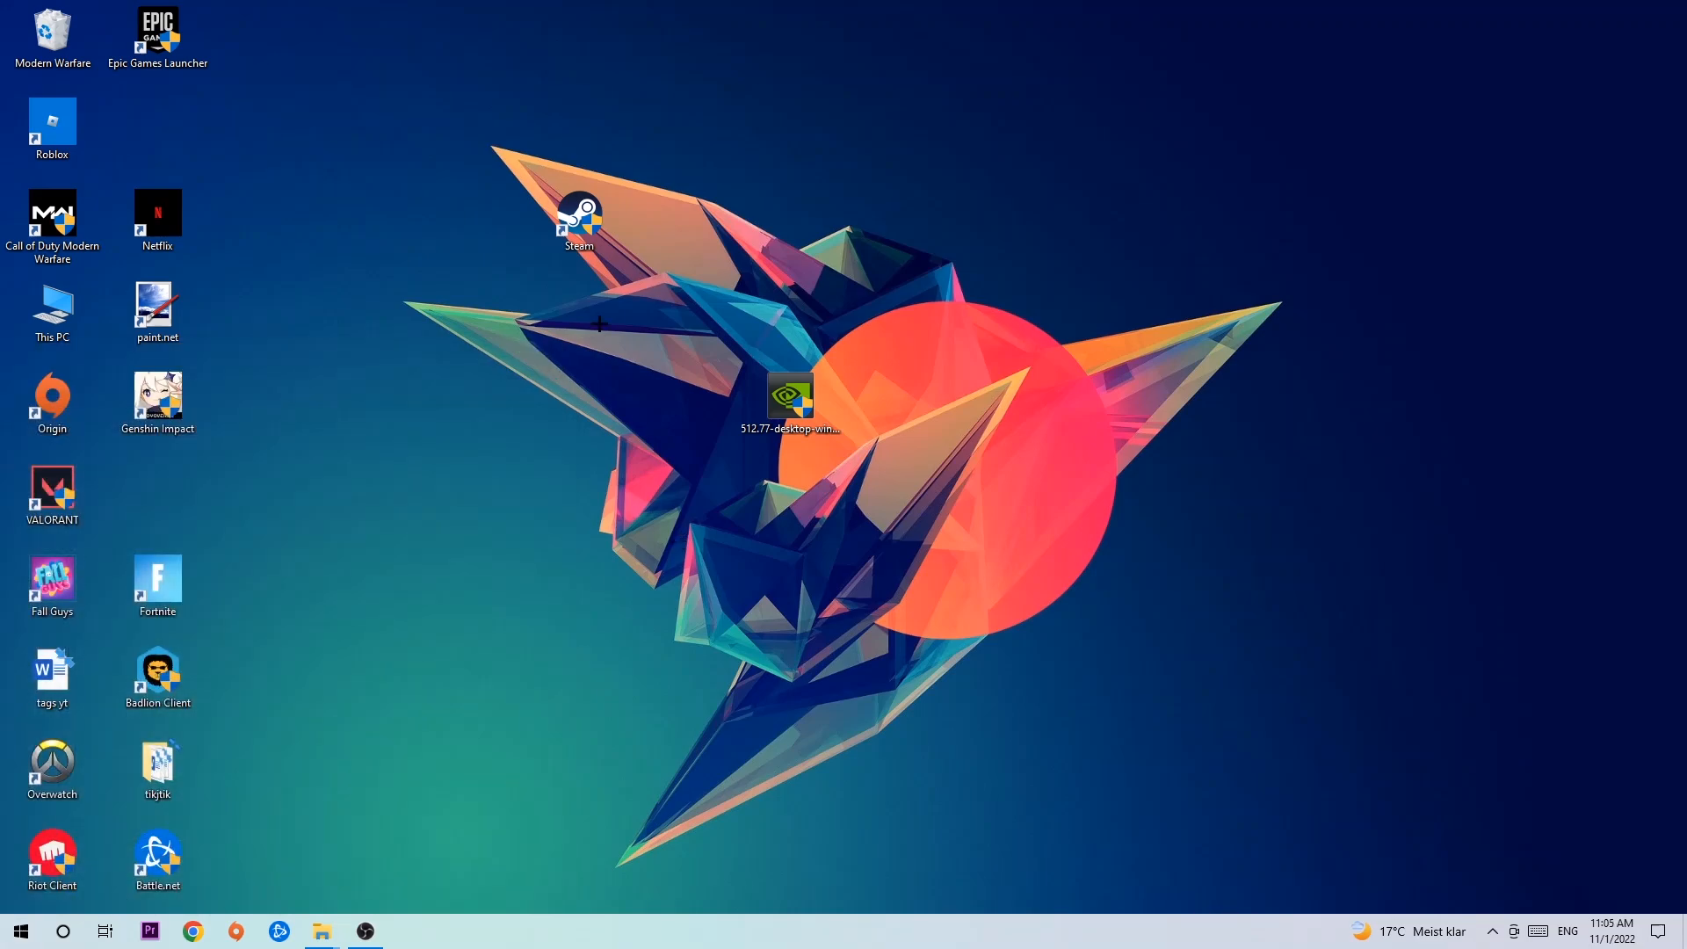
Open the Properties window of the Steam desktop shortcut.
{"action": "right_click", "coordinate": [578, 218]}
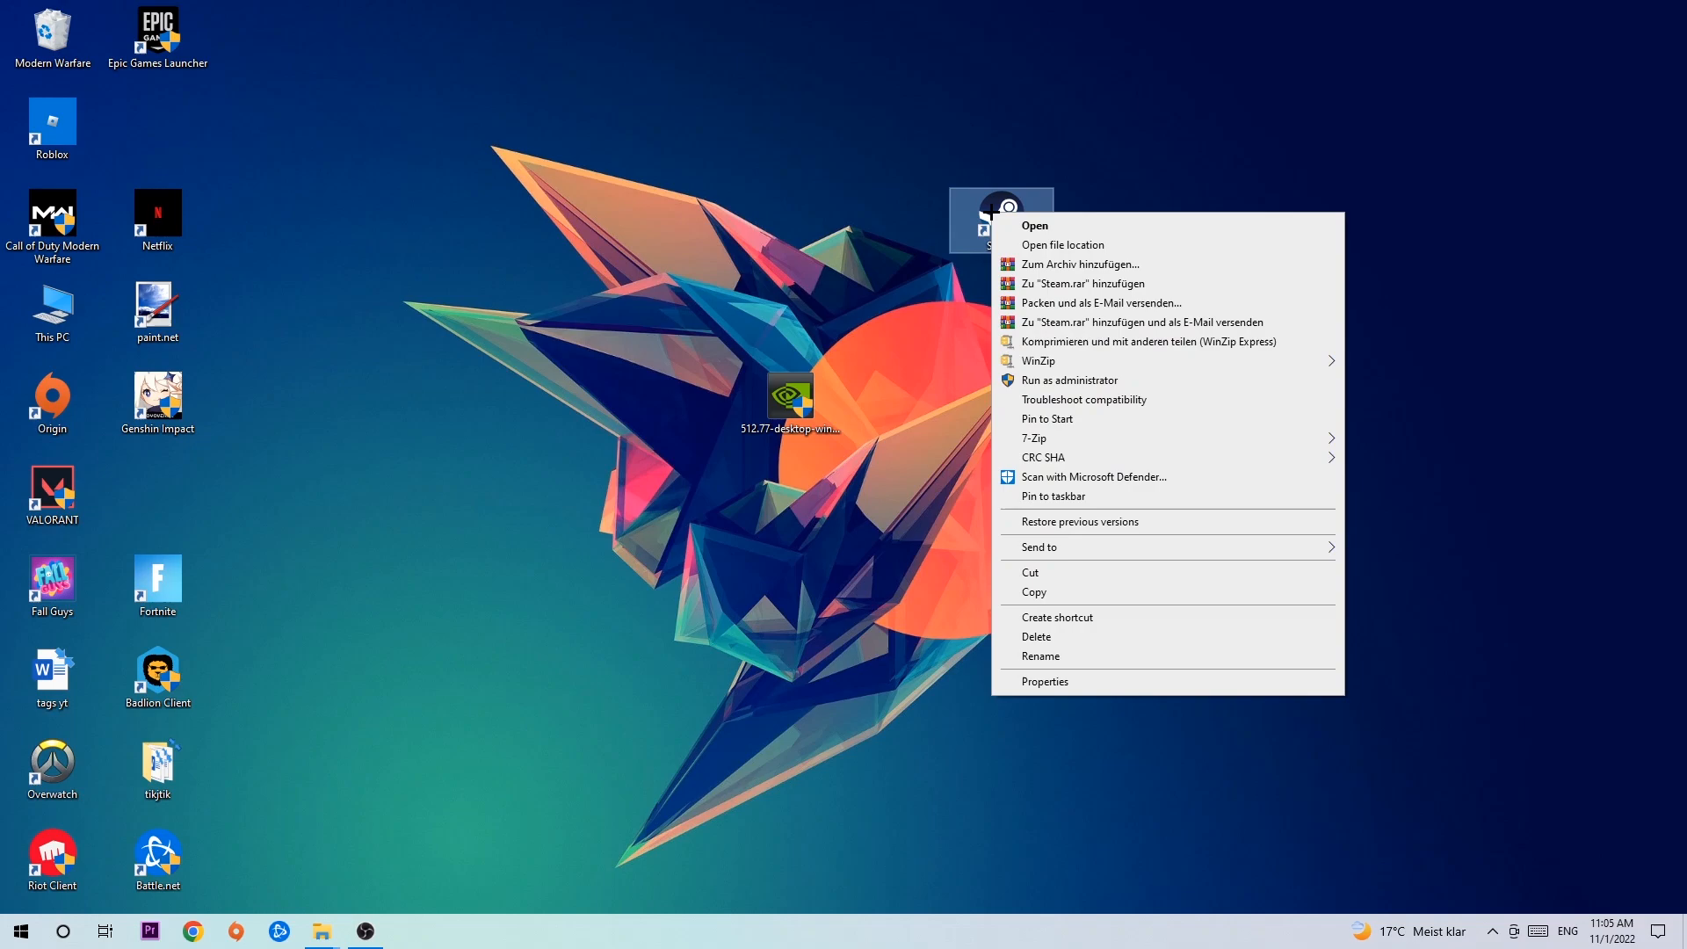
{"action": "mouse_move", "coordinate": [1107, 491]}
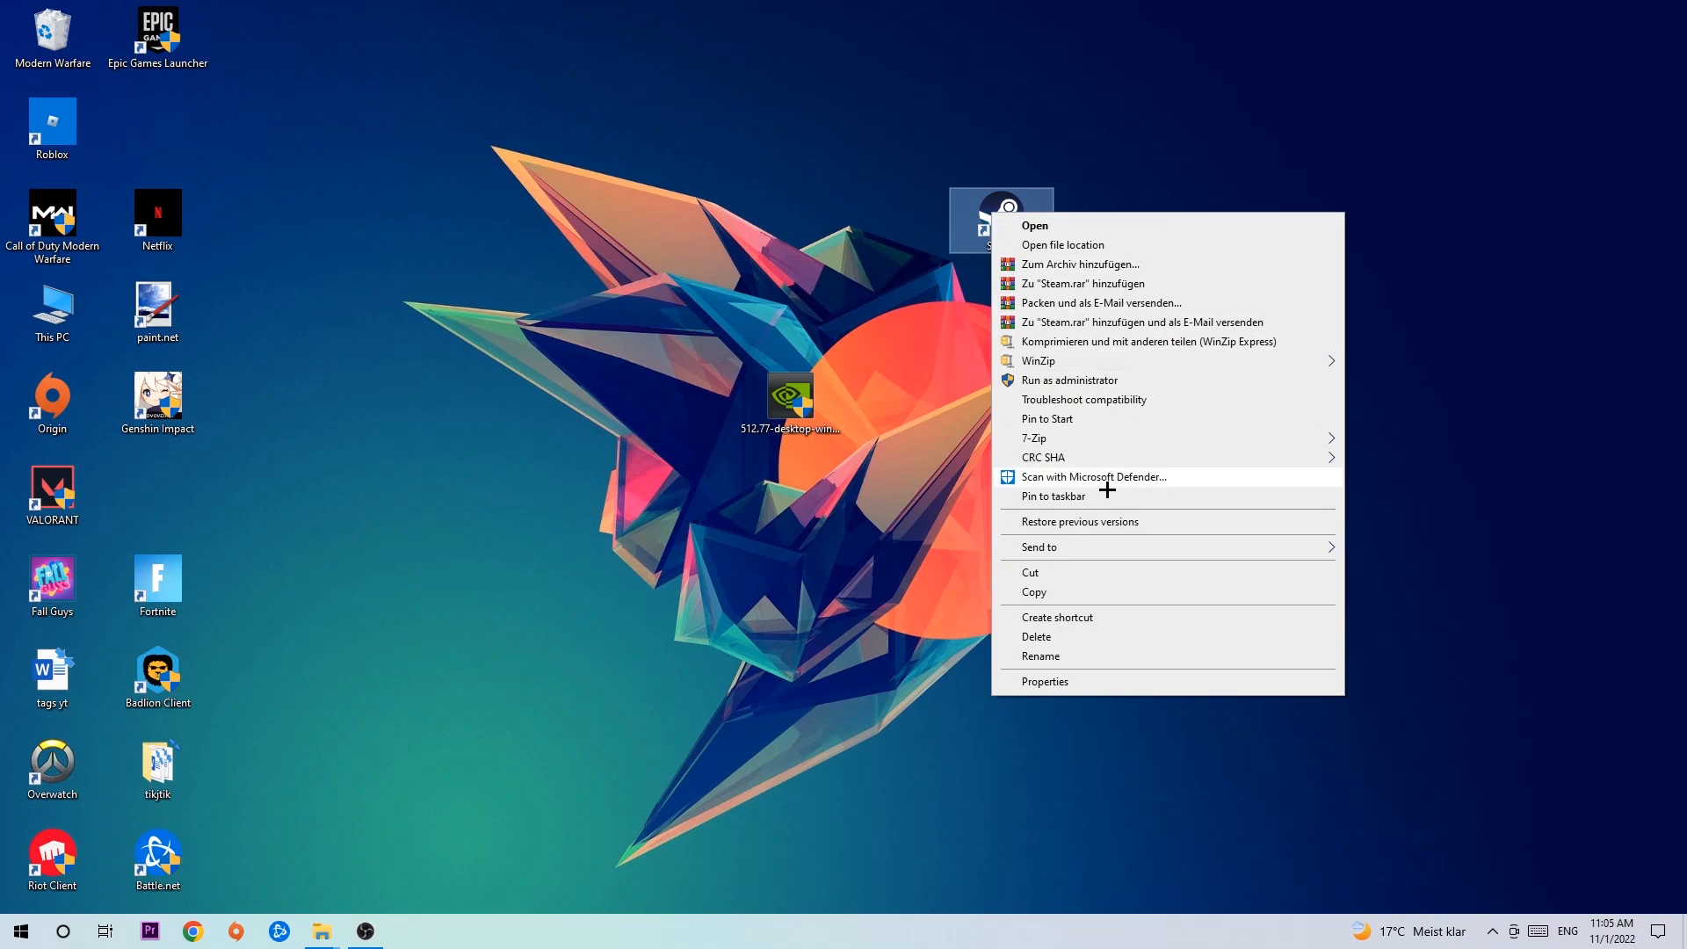
{"action": "left_click", "coordinate": [1044, 681]}
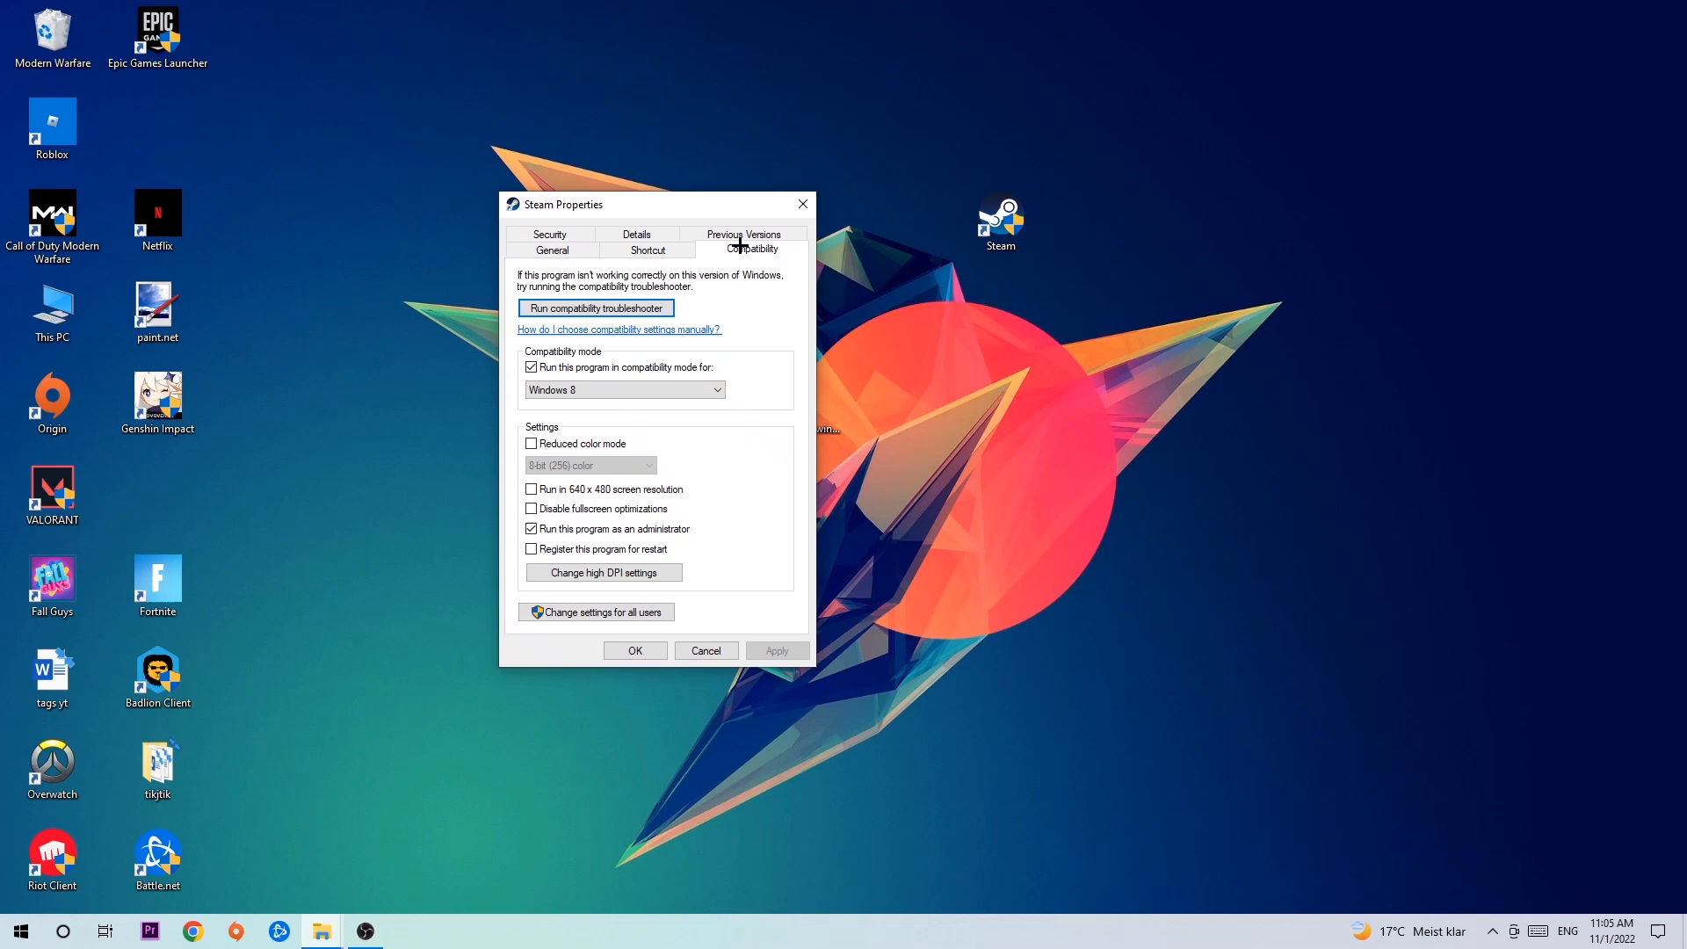
{"action": "mouse_move", "coordinate": [774, 589]}
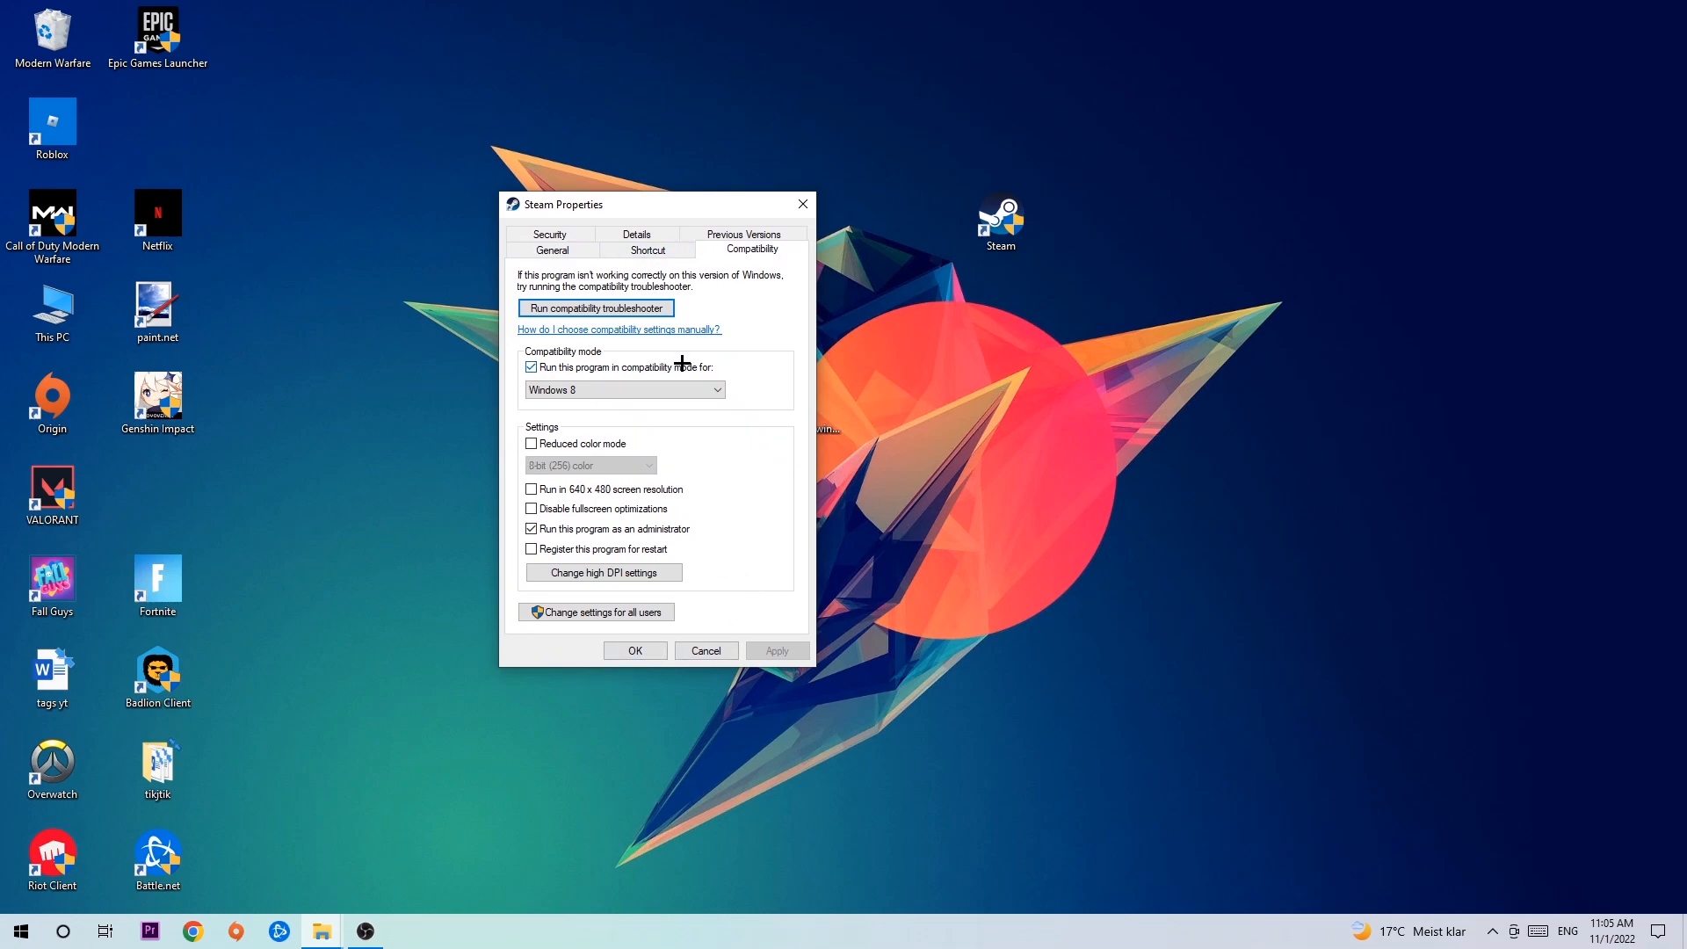
{"action": "mouse_move", "coordinate": [593, 508]}
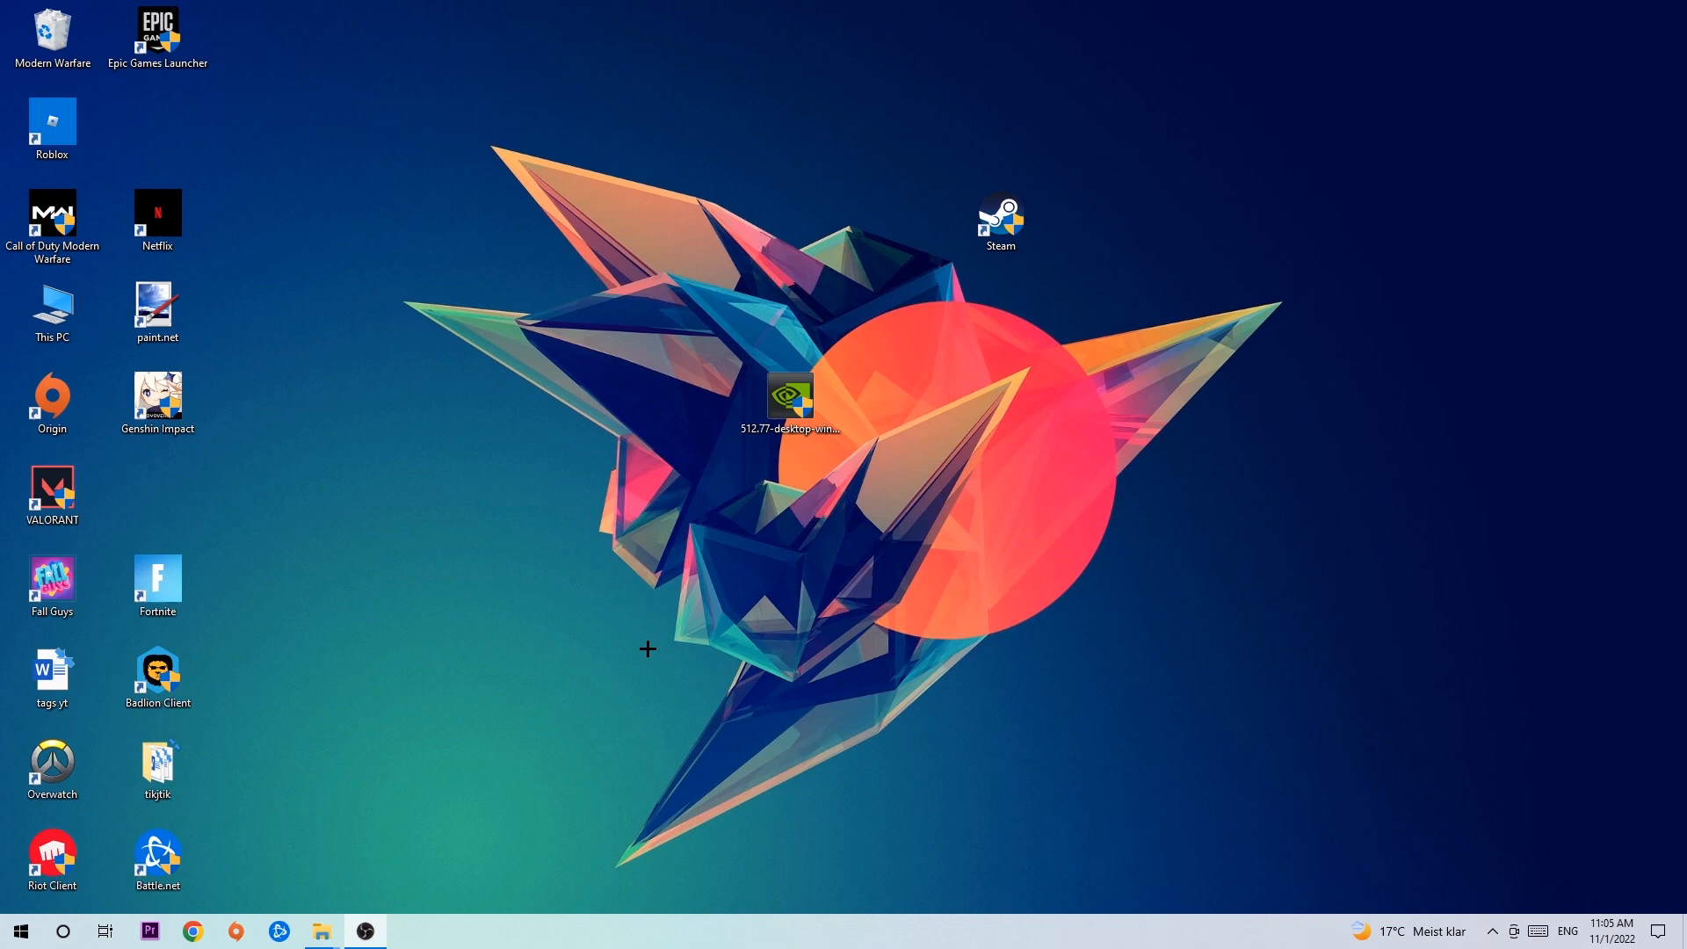
{"action": "mouse_move", "coordinate": [771, 575]}
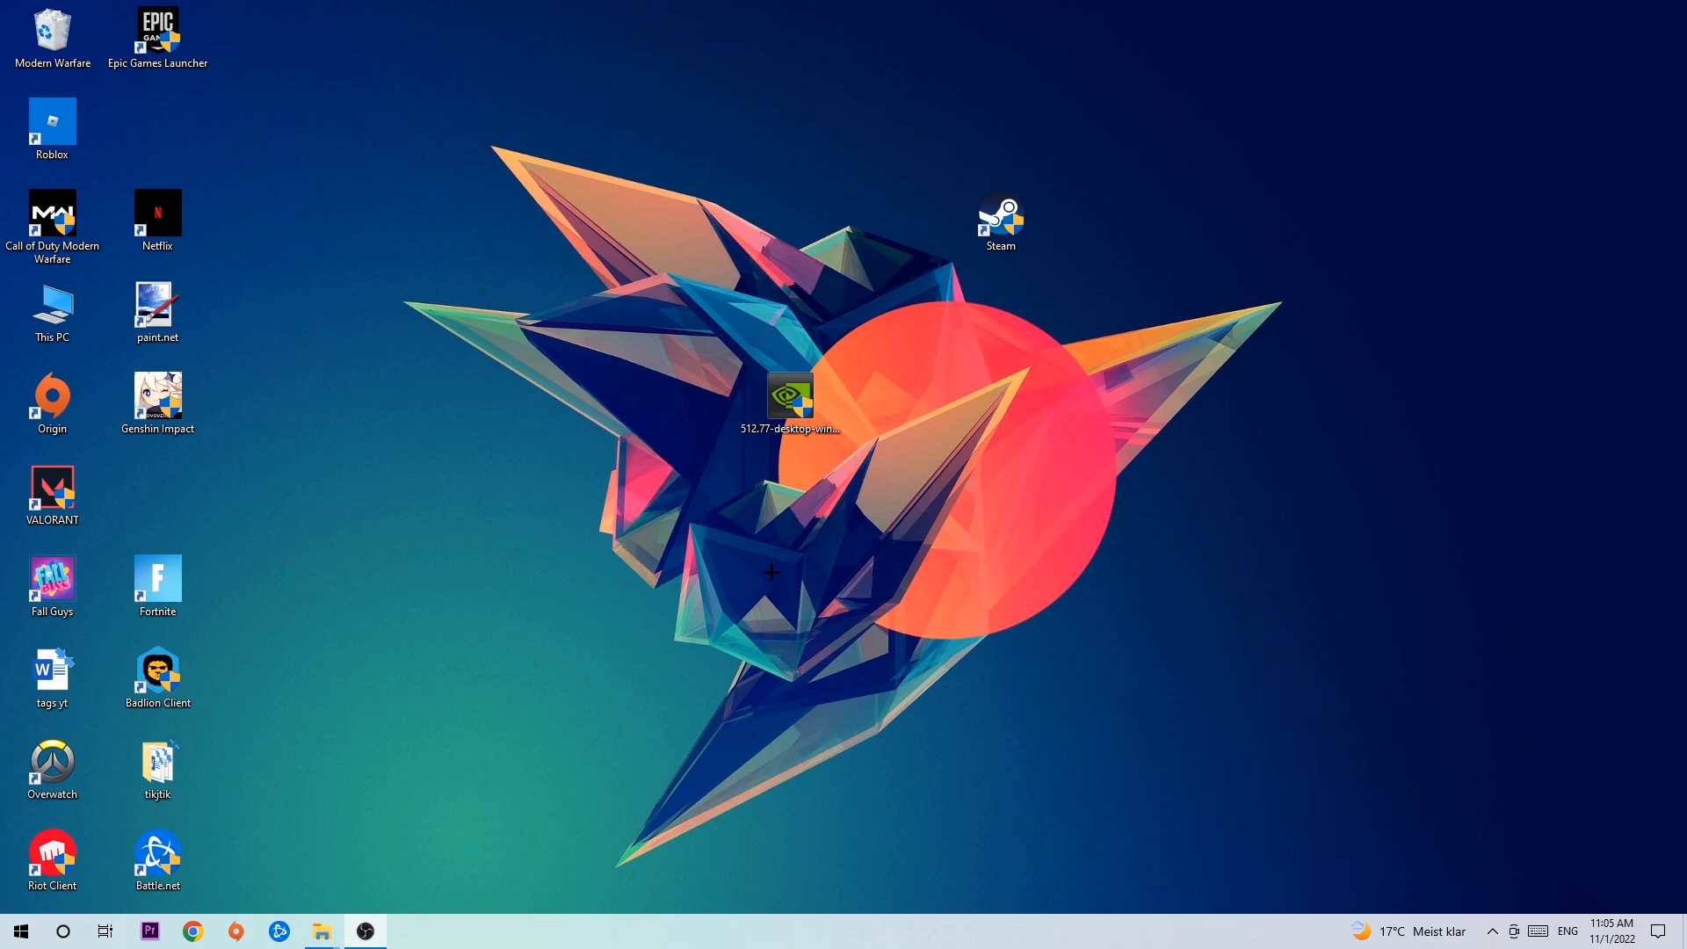
Drag the Steam shortcut left to sit directly above the NVIDIA driver file.
{"action": "left_click_drag", "start_coordinate": [998, 220], "coordinate": [790, 221]}
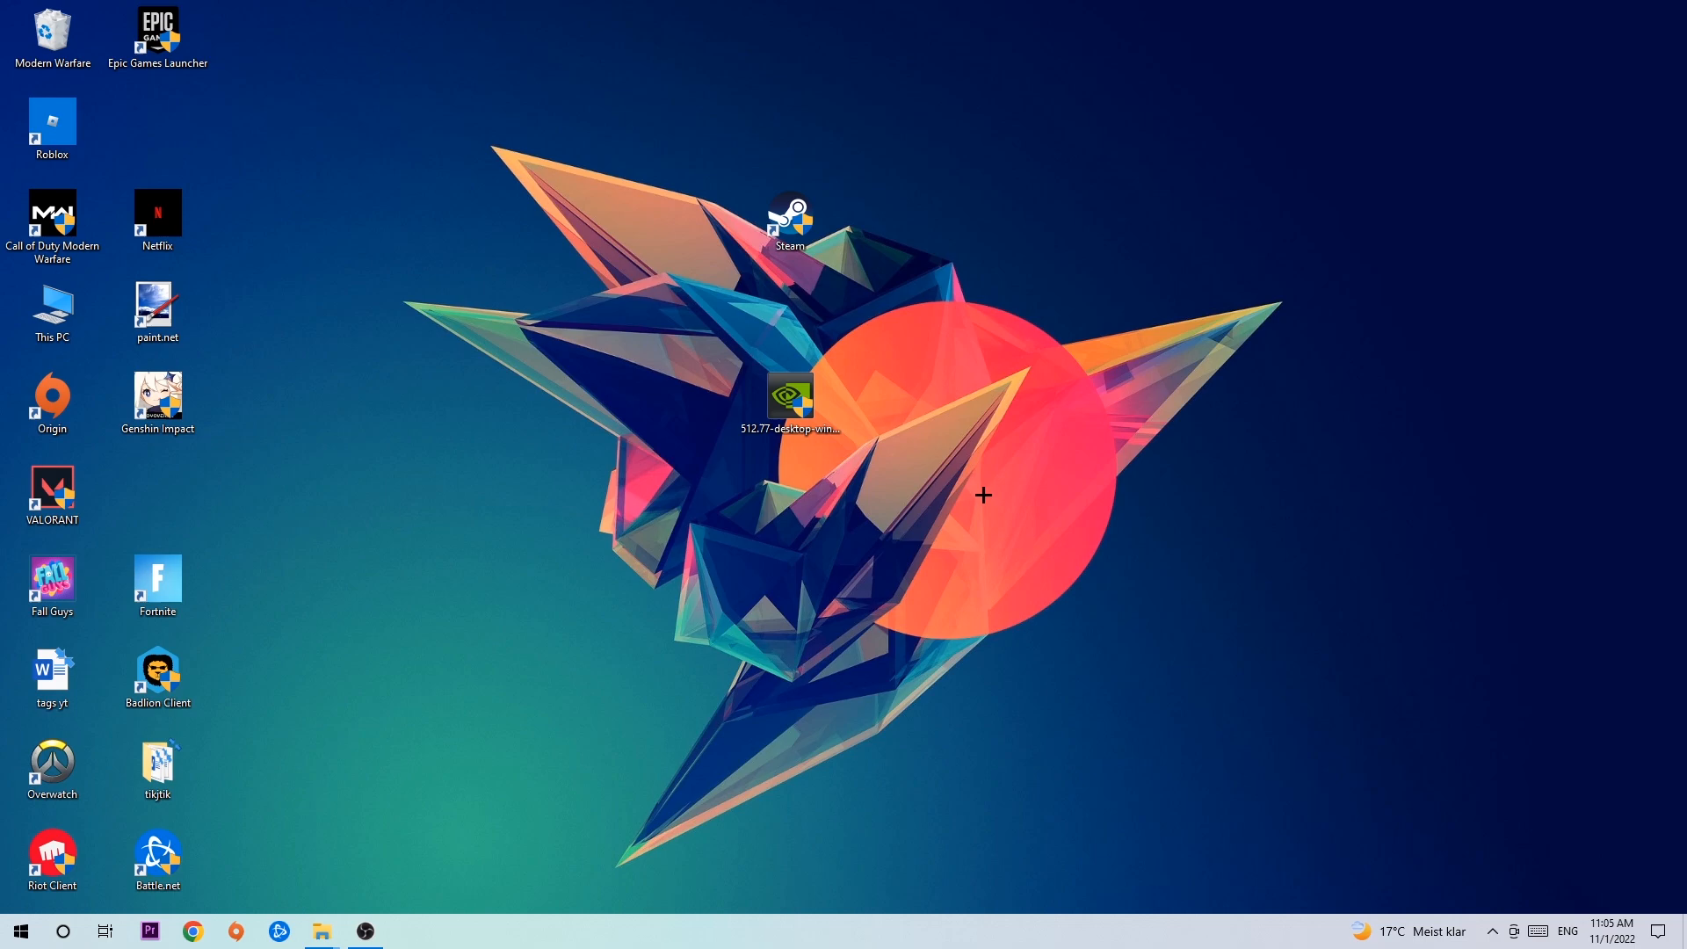
{"action": "mouse_move", "coordinate": [989, 495]}
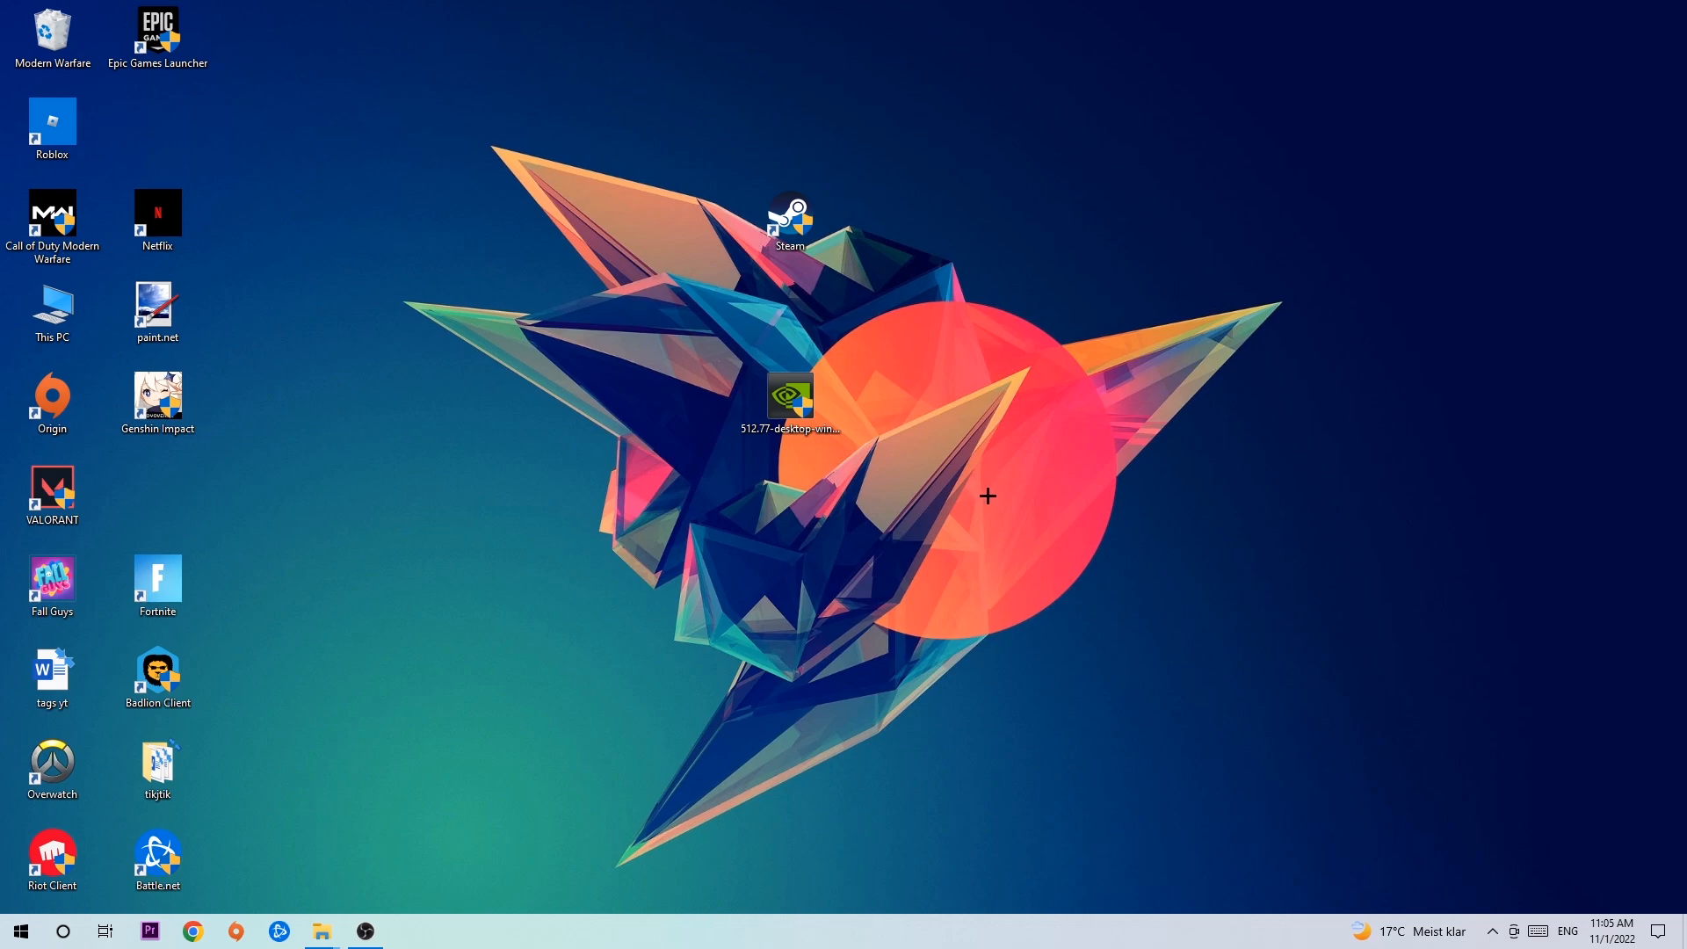
{"action": "mouse_move", "coordinate": [988, 470]}
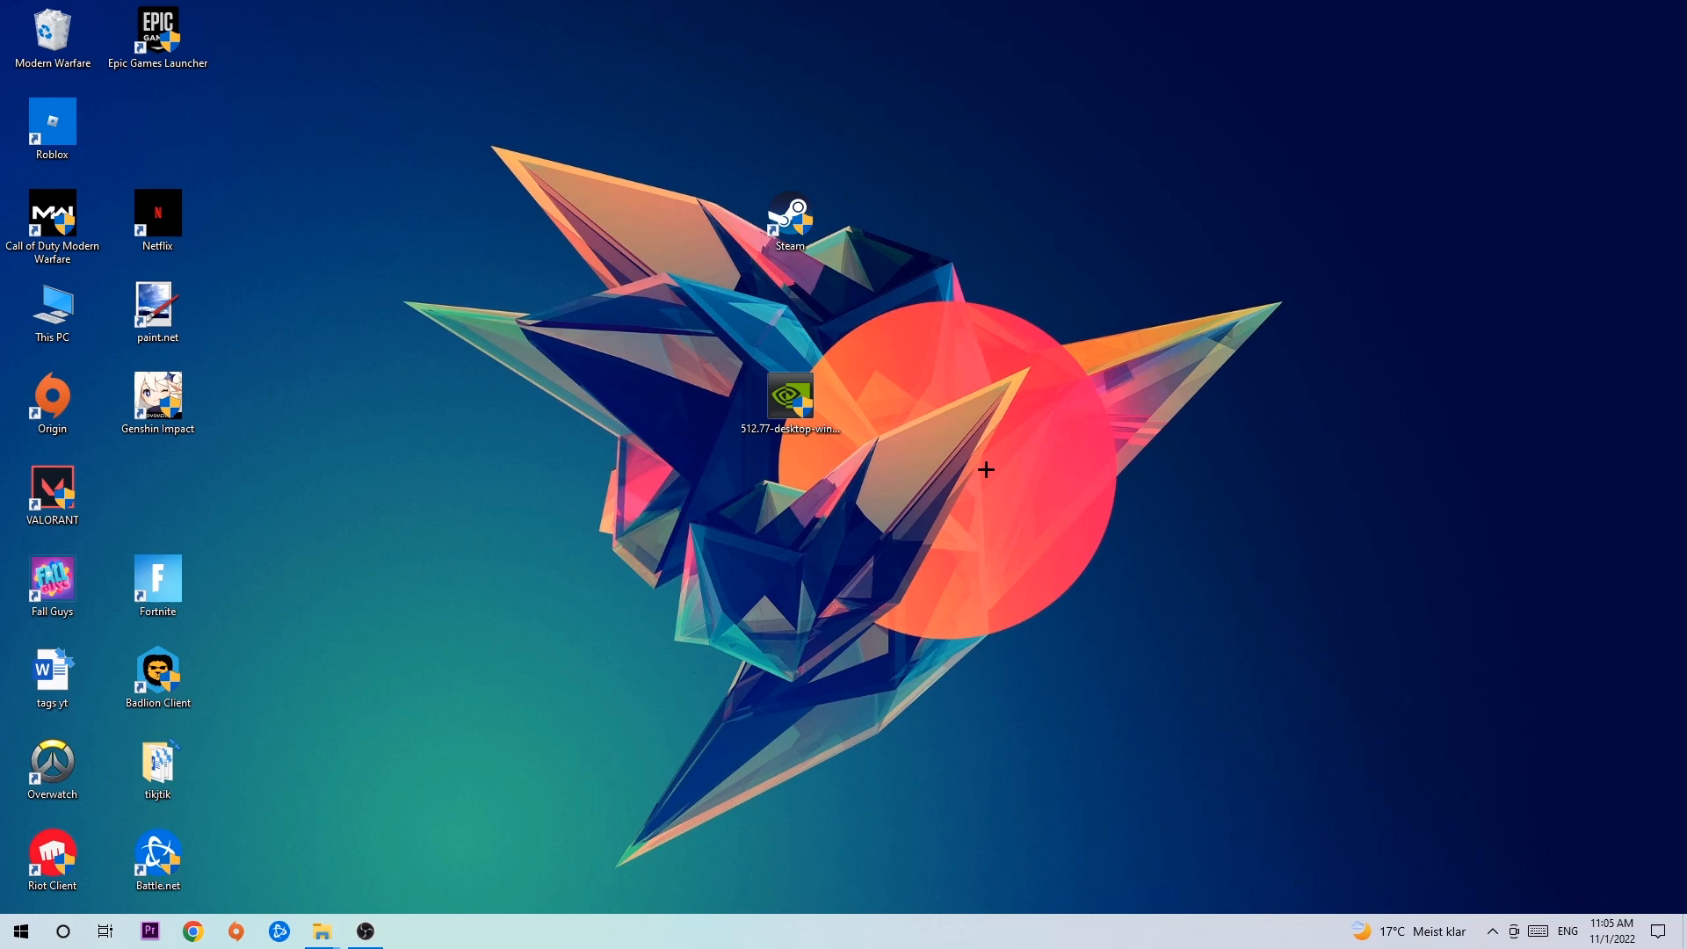